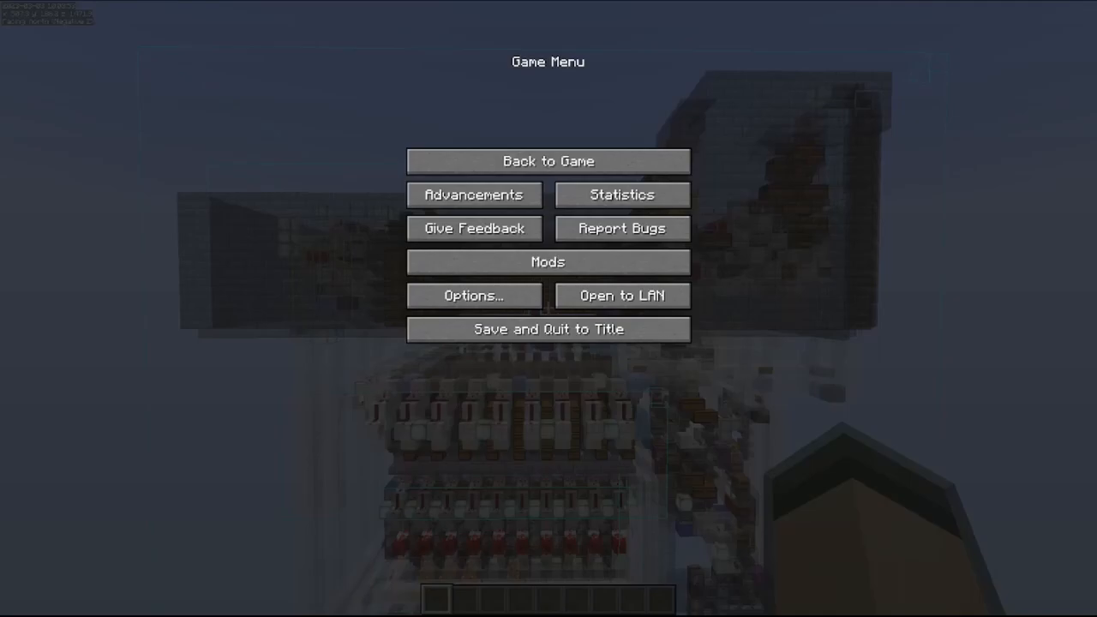
{"action": "mouse_move", "coordinate": [309, 418]}
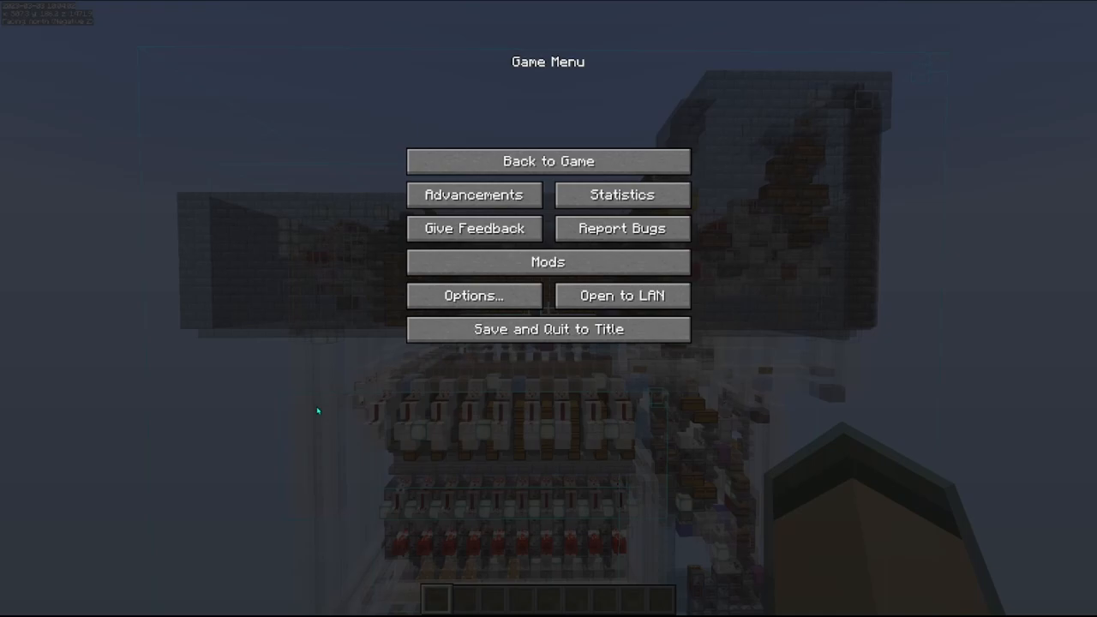
- Leave the pause menu and resume the game
{"action": "left_click", "coordinate": [548, 161]}
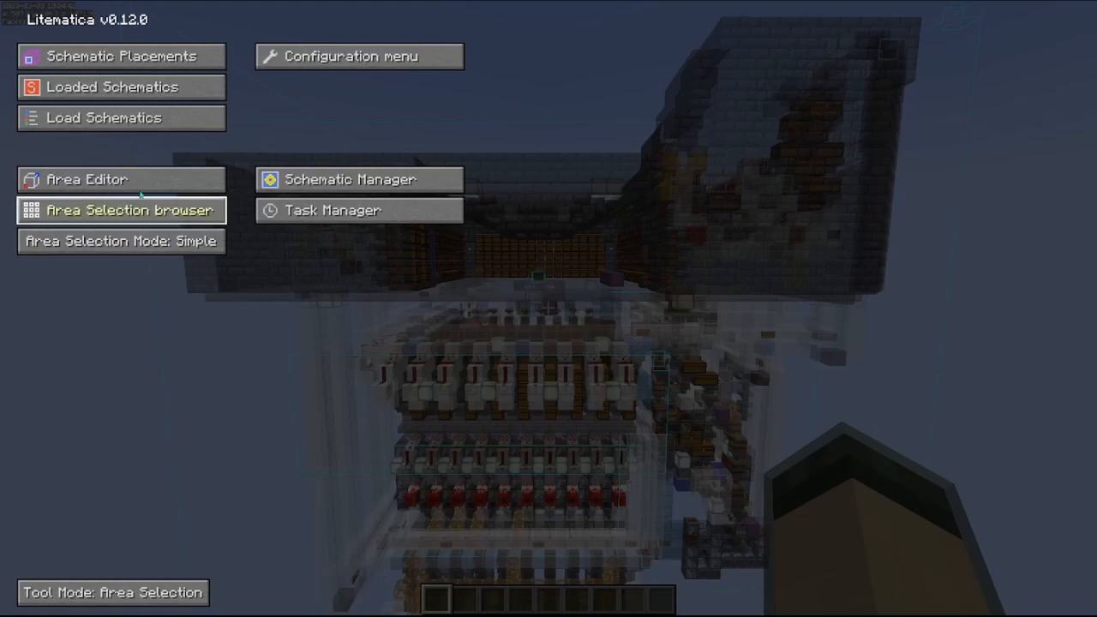
- Browse Load Schematics through Components and full system, back to Sorting System, and pick a file
{"action": "left_click", "coordinate": [104, 117]}
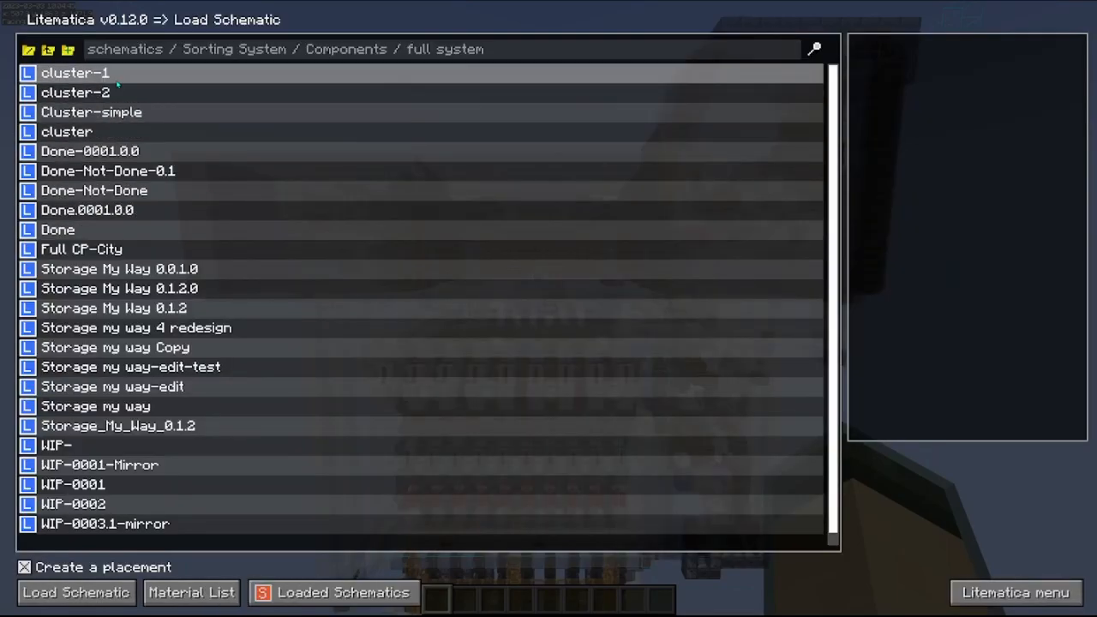
{"action": "left_click", "coordinate": [48, 49]}
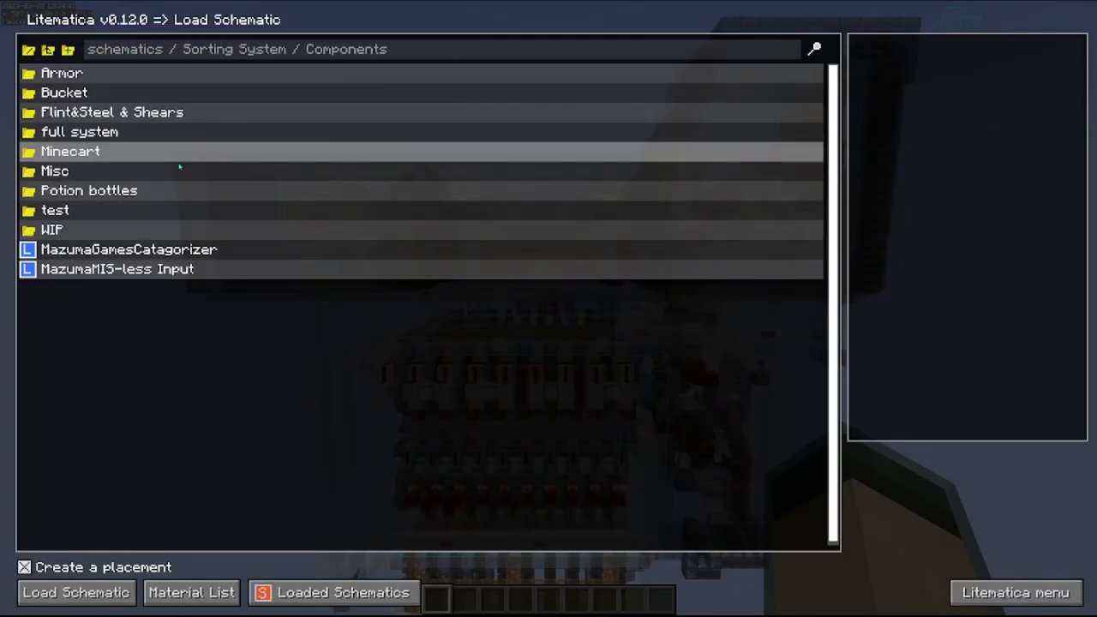
{"action": "double_click", "coordinate": [79, 132]}
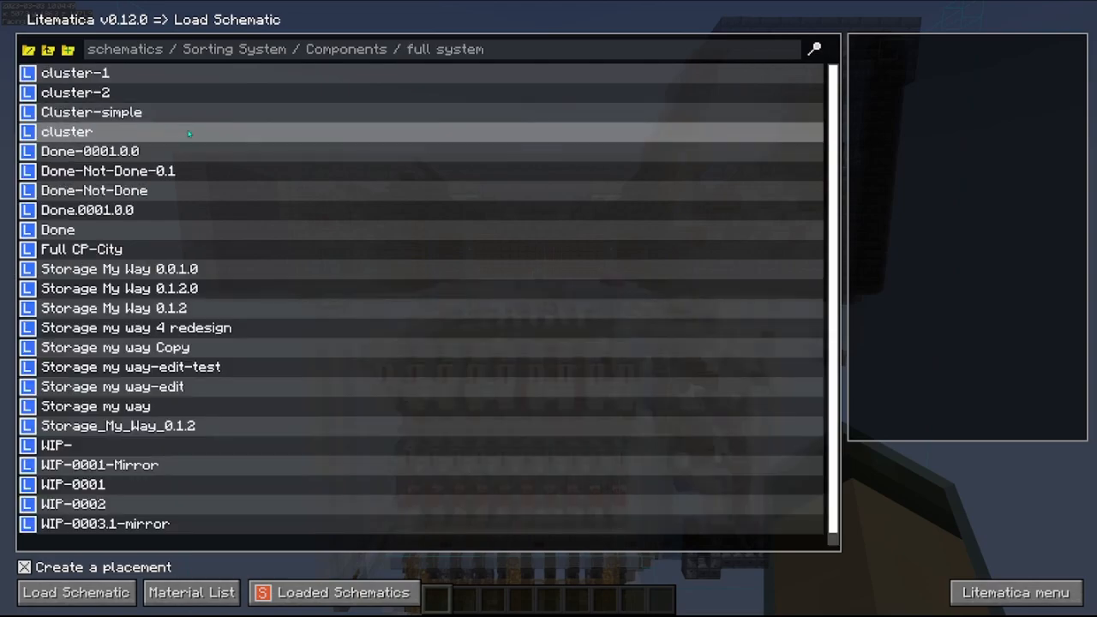
{"action": "left_click", "coordinate": [48, 49]}
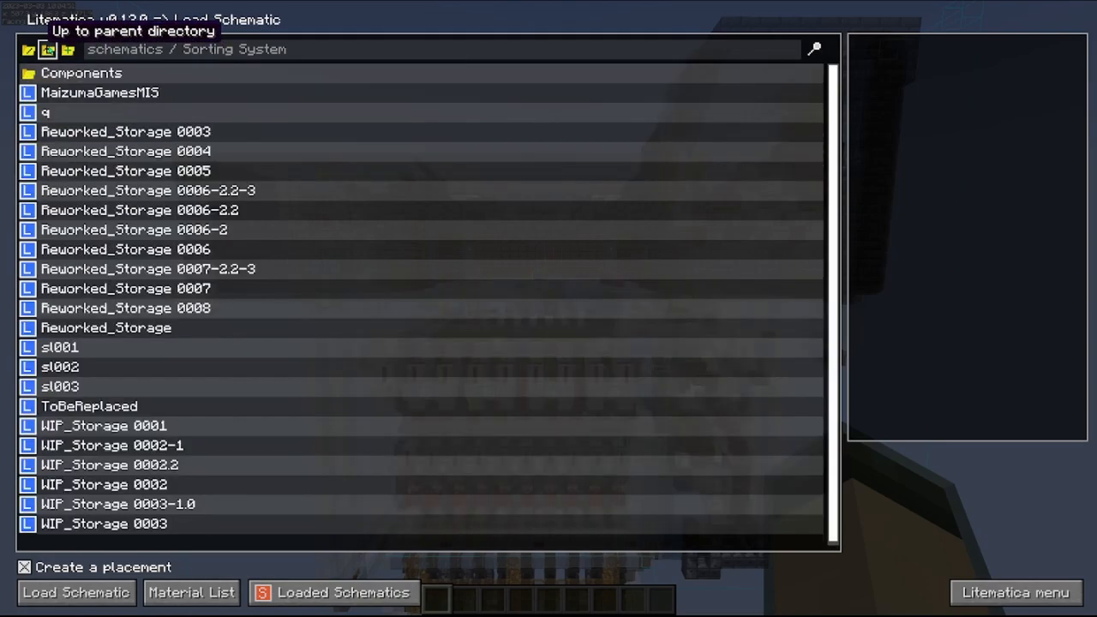
{"action": "left_click", "coordinate": [126, 151]}
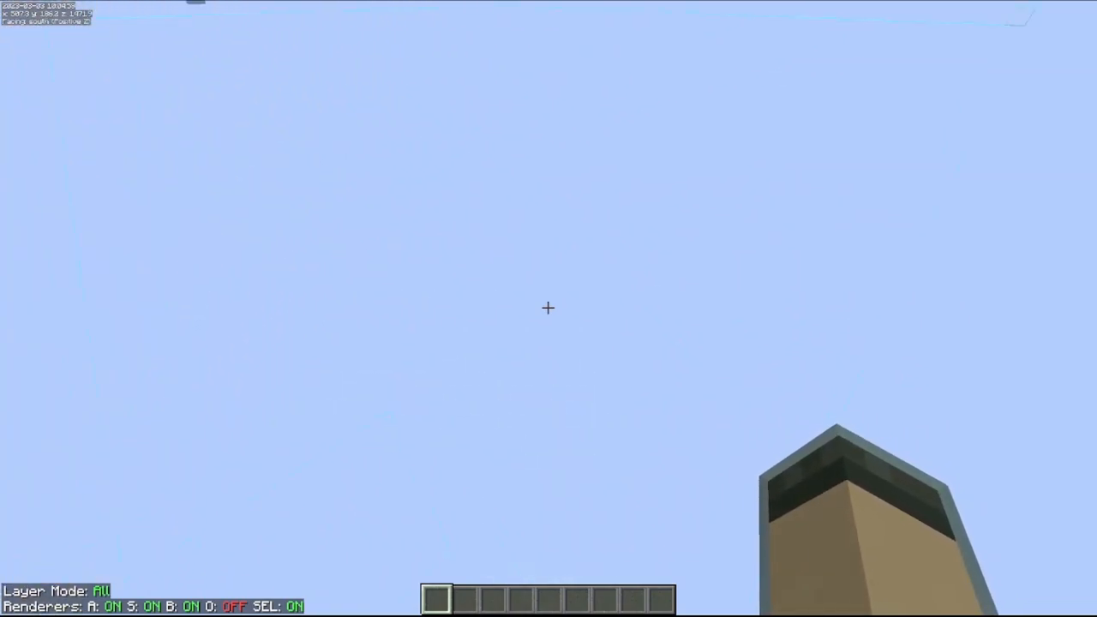
{"action": "mouse_move", "coordinate": [548, 308]}
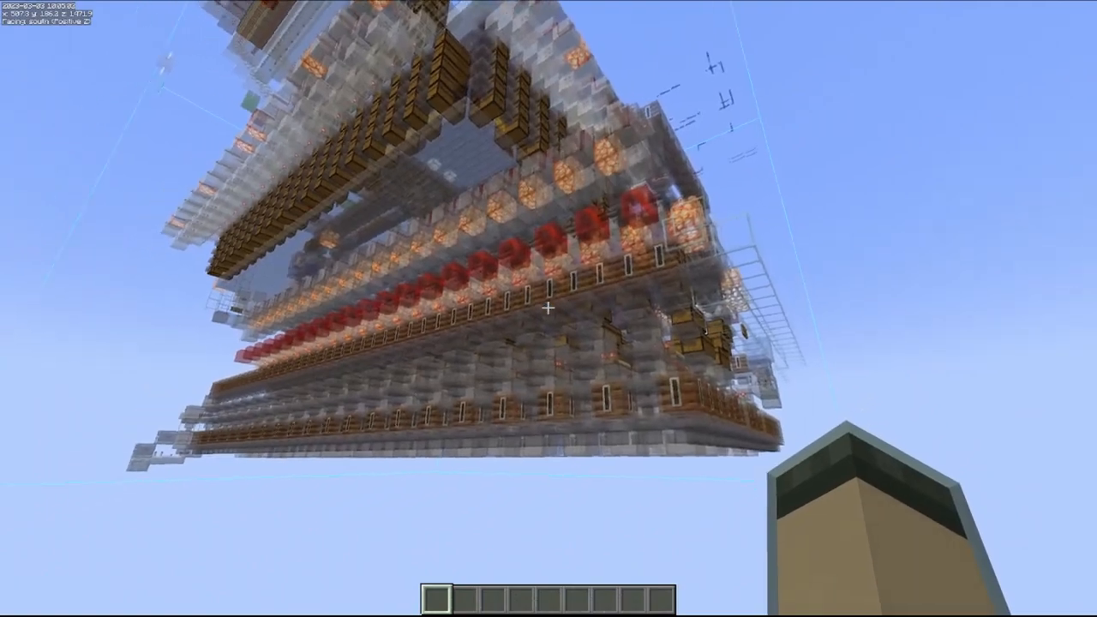
{"action": "mouse_move", "coordinate": [548, 309]}
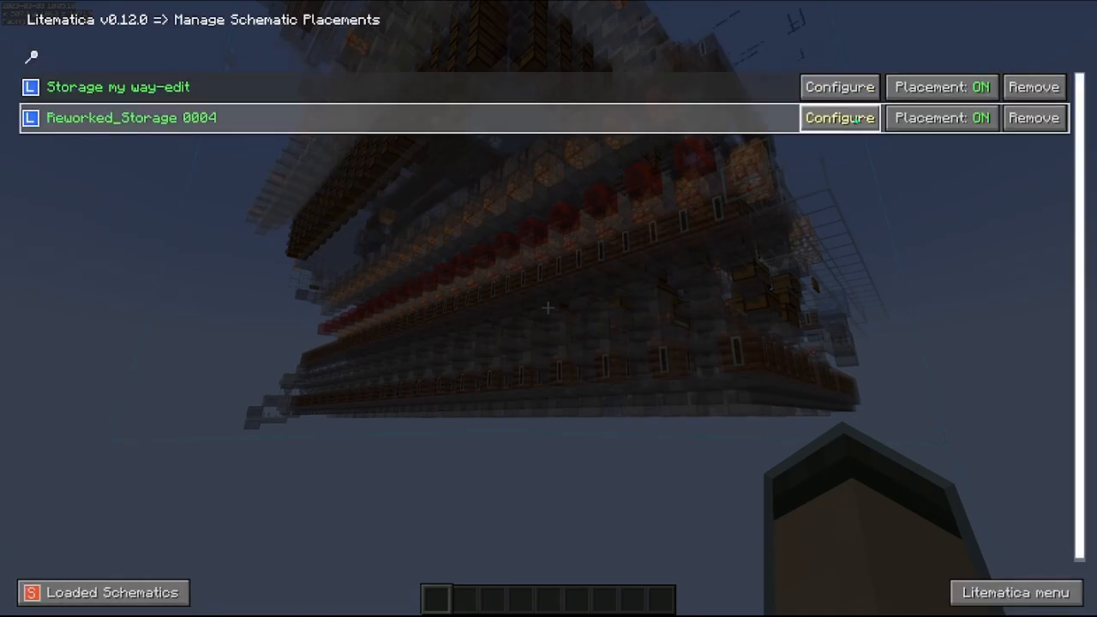
- Reset the Reworked_Storage 0004 placement's rotation to NONE
{"action": "left_click", "coordinate": [838, 118]}
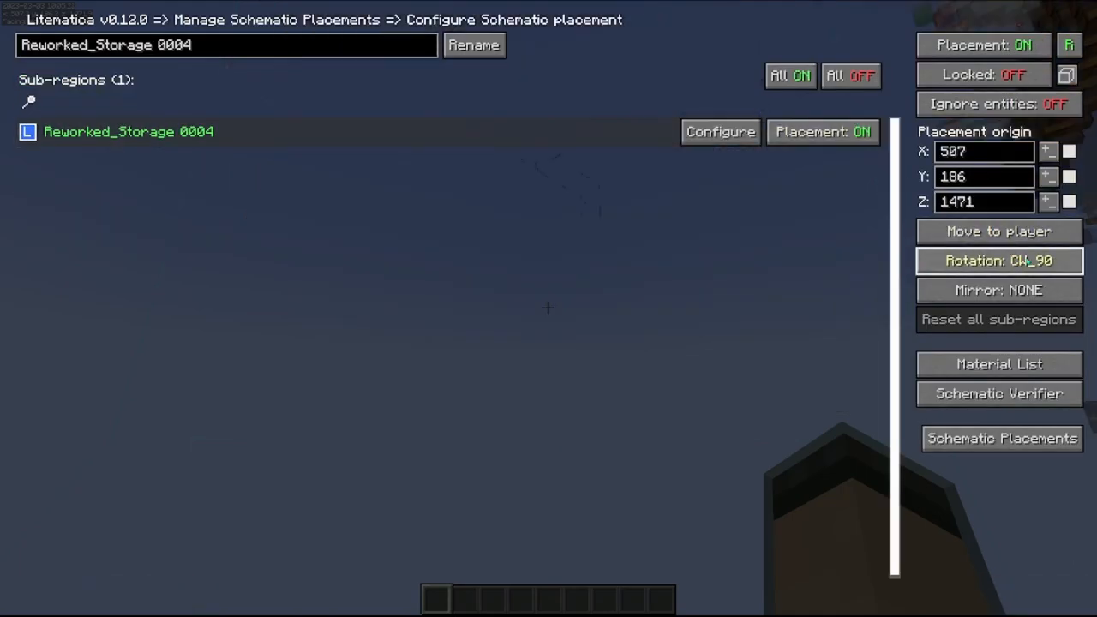
{"action": "left_click", "coordinate": [998, 261]}
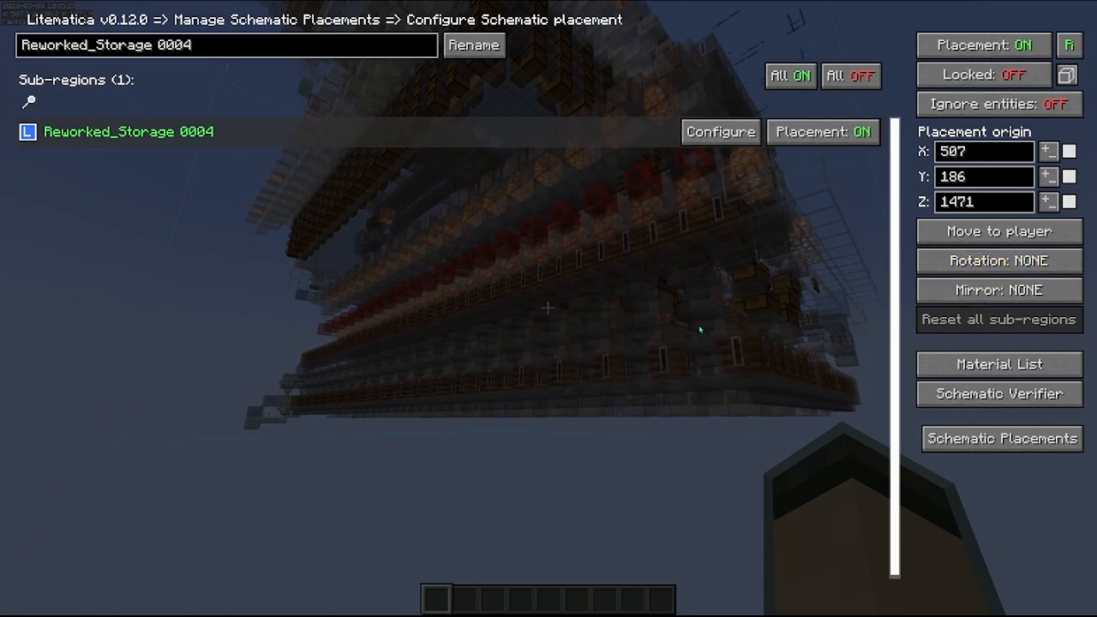
{"action": "mouse_move", "coordinate": [685, 329]}
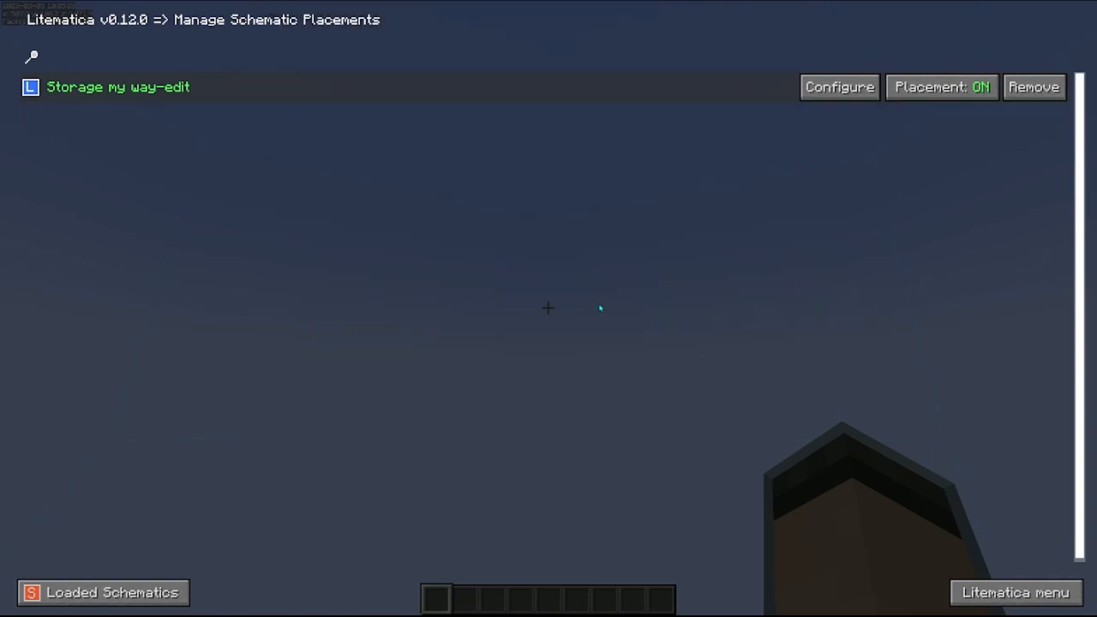
- Try the Storage my way-edit placement at CW_90, then set its rotation back to NONE
{"action": "key", "text": "Escape"}
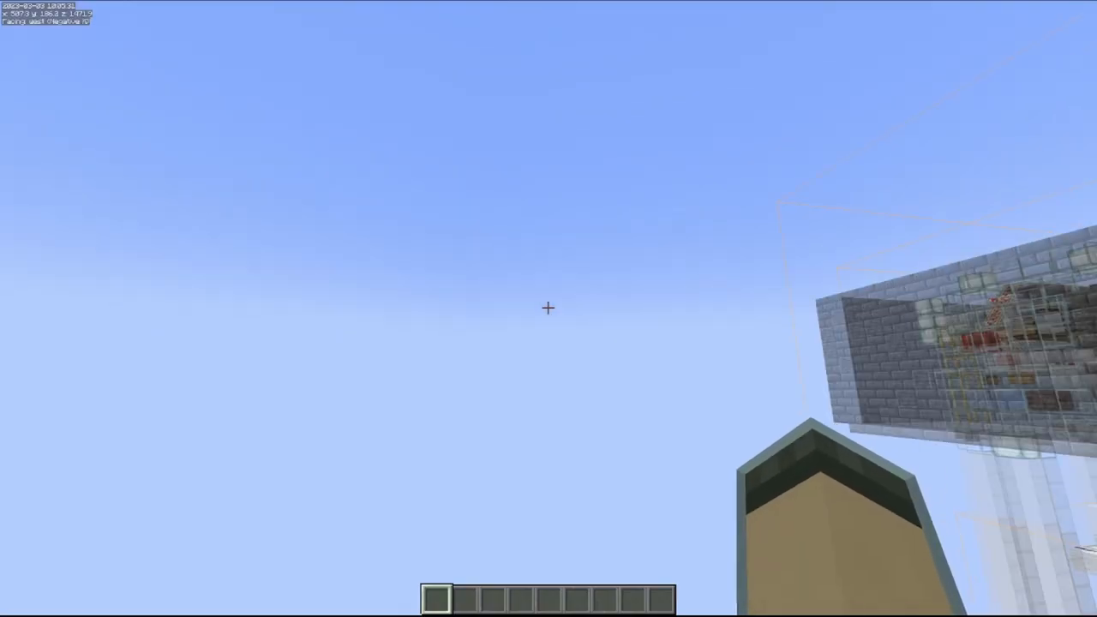
{"action": "mouse_move", "coordinate": [548, 309]}
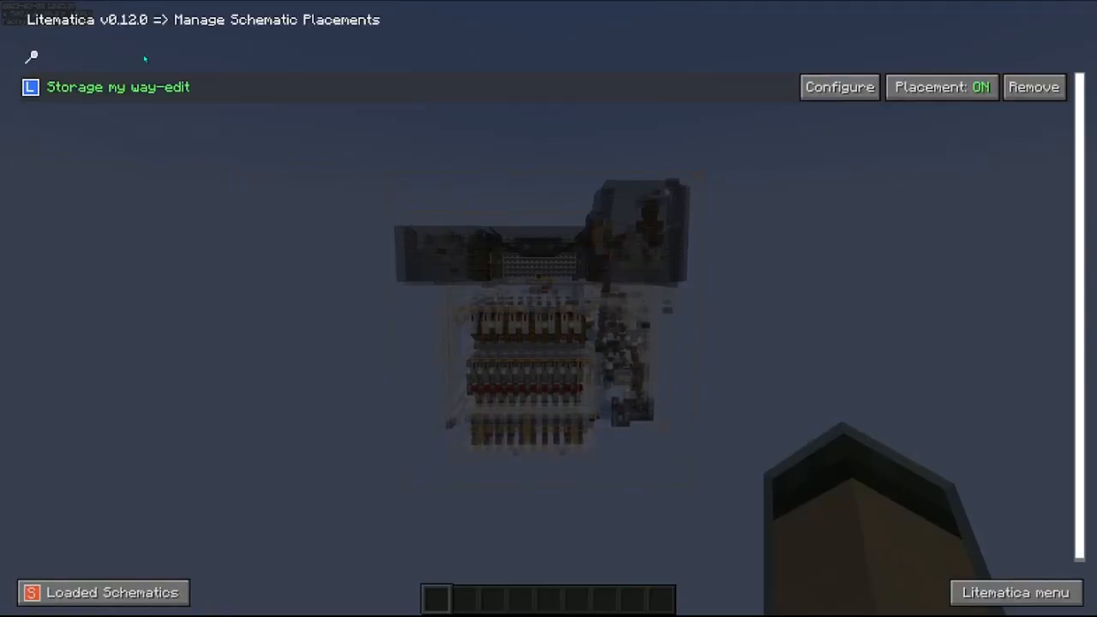
{"action": "left_click", "coordinate": [838, 87]}
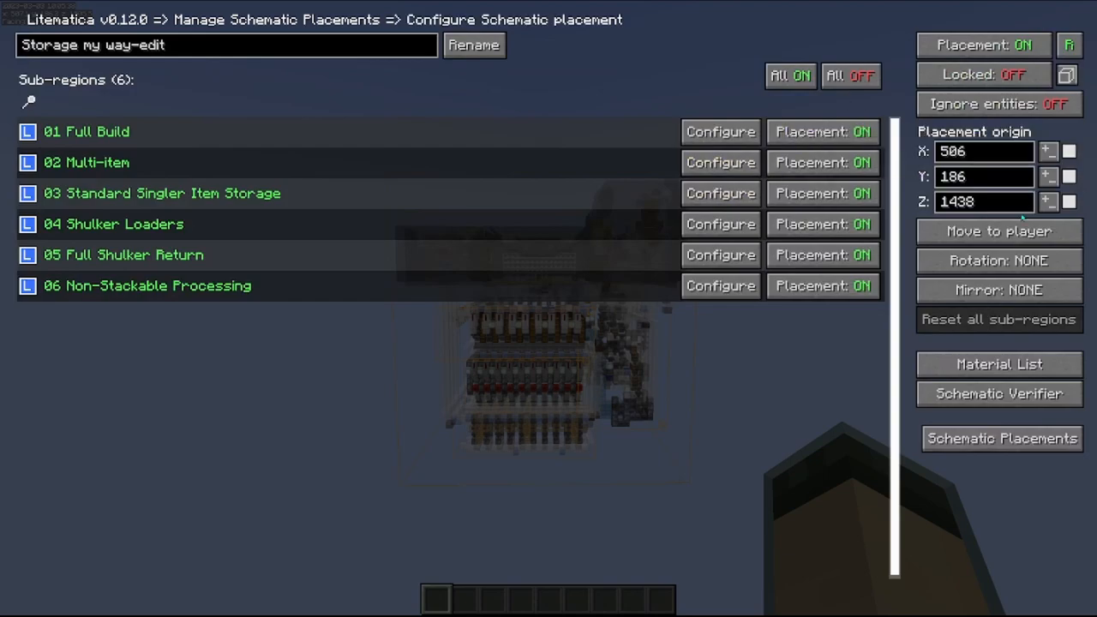
{"action": "left_click", "coordinate": [998, 260]}
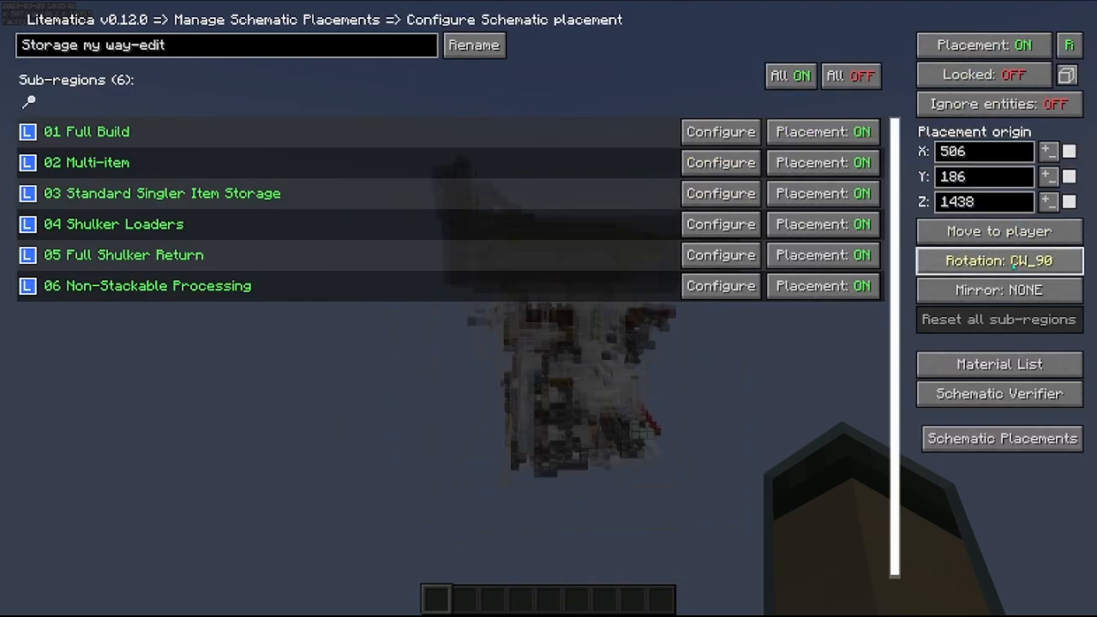
{"action": "left_click", "coordinate": [998, 260]}
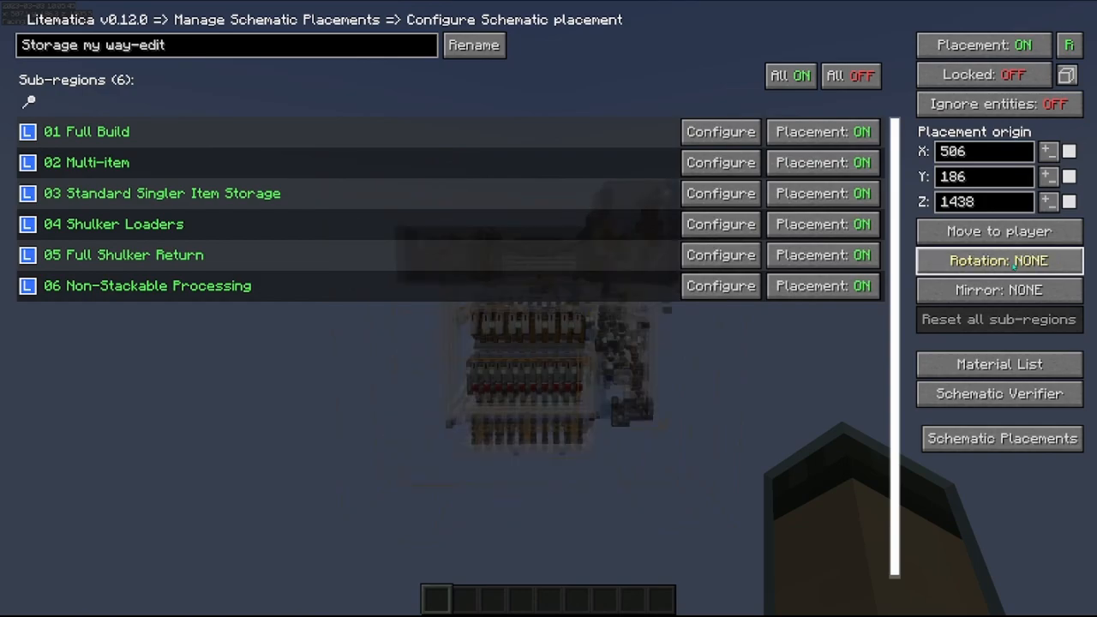
{"action": "left_click", "coordinate": [998, 260]}
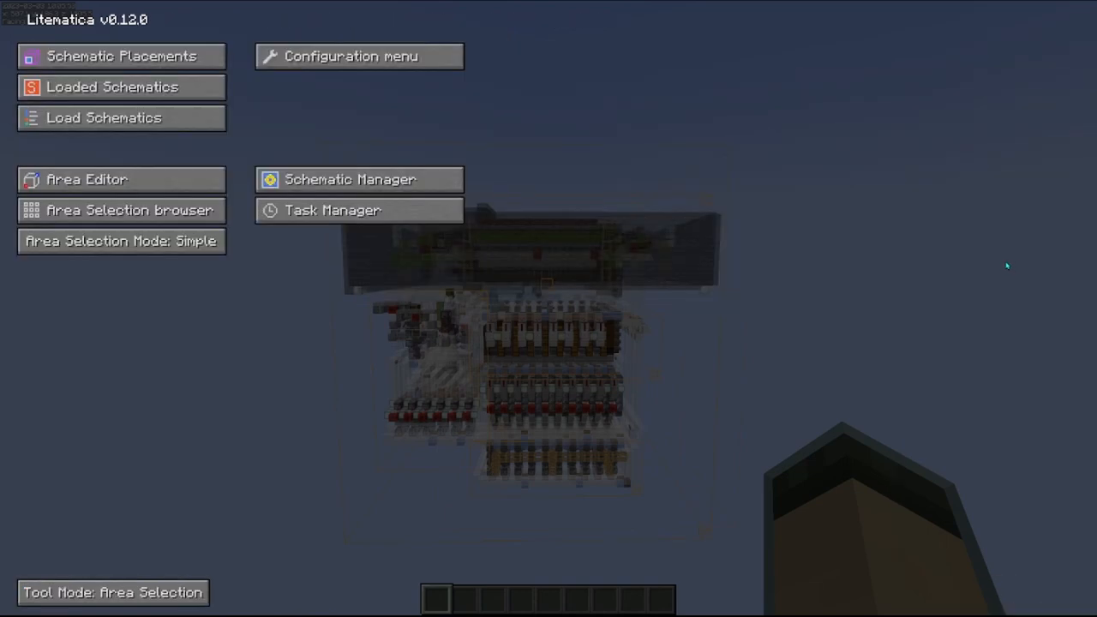
- Open the Area Editor for the TooBig selection from the area selection browser
{"action": "key", "text": "Escape"}
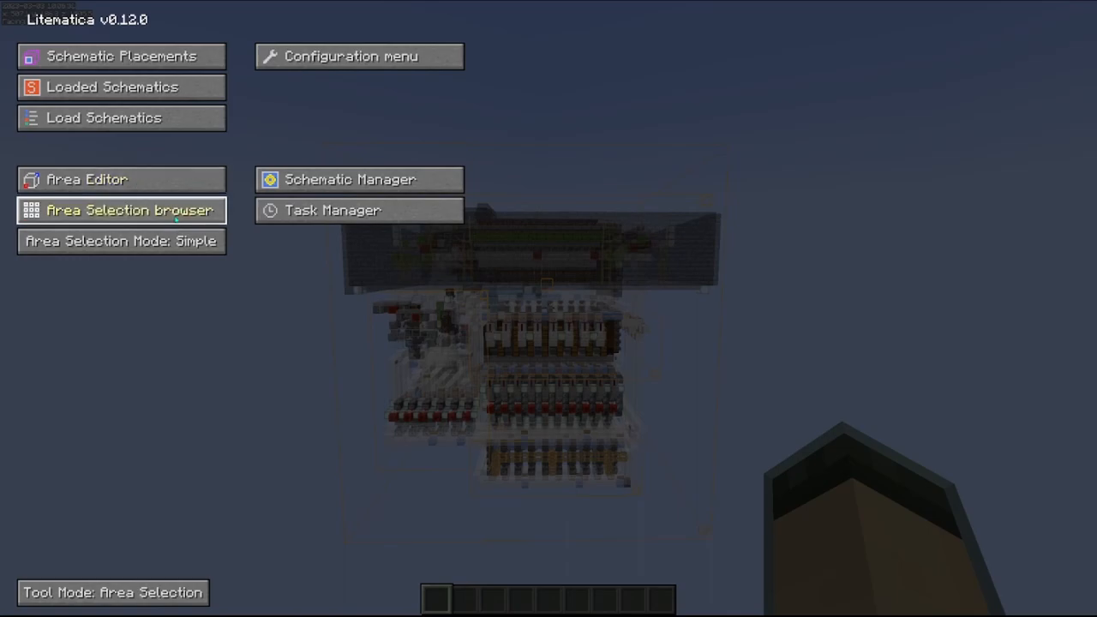
{"action": "left_click", "coordinate": [121, 210]}
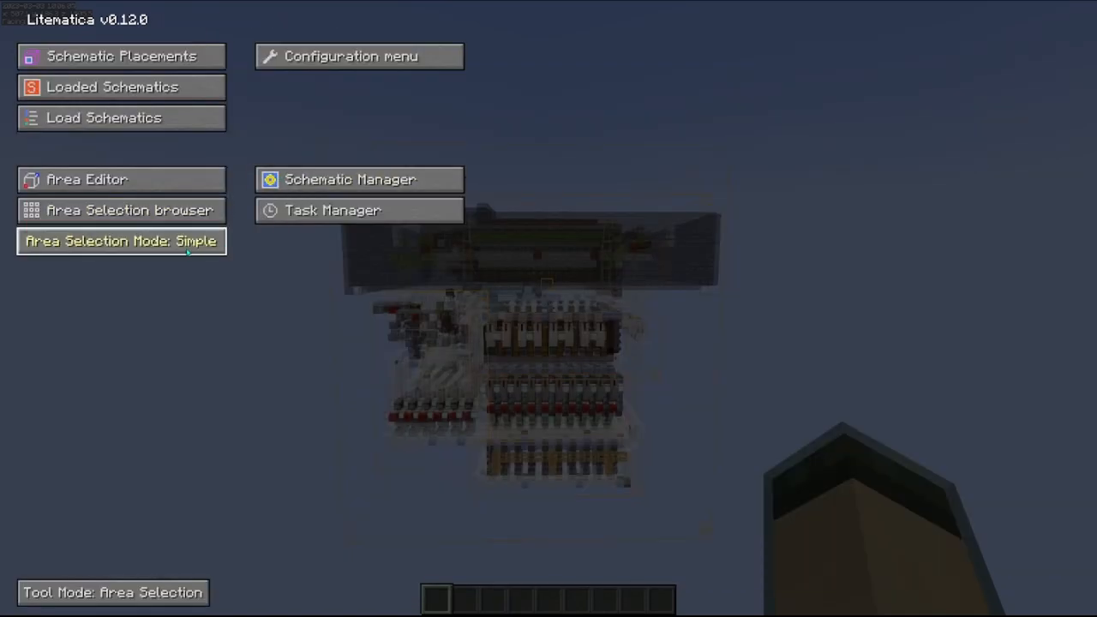
{"action": "mouse_move", "coordinate": [122, 210]}
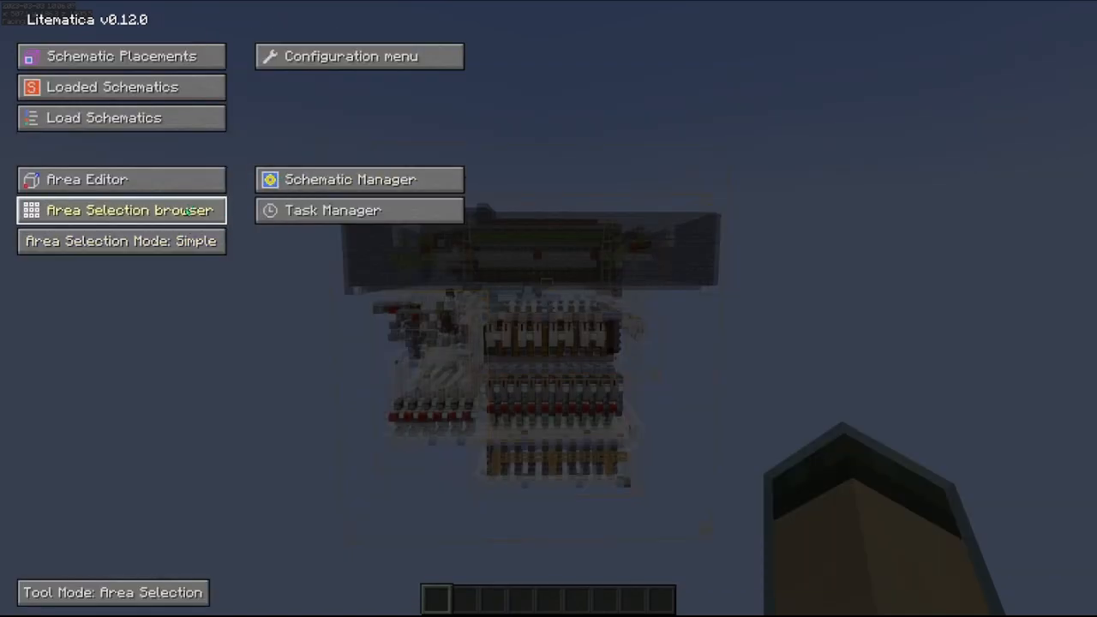
{"action": "left_click", "coordinate": [86, 179]}
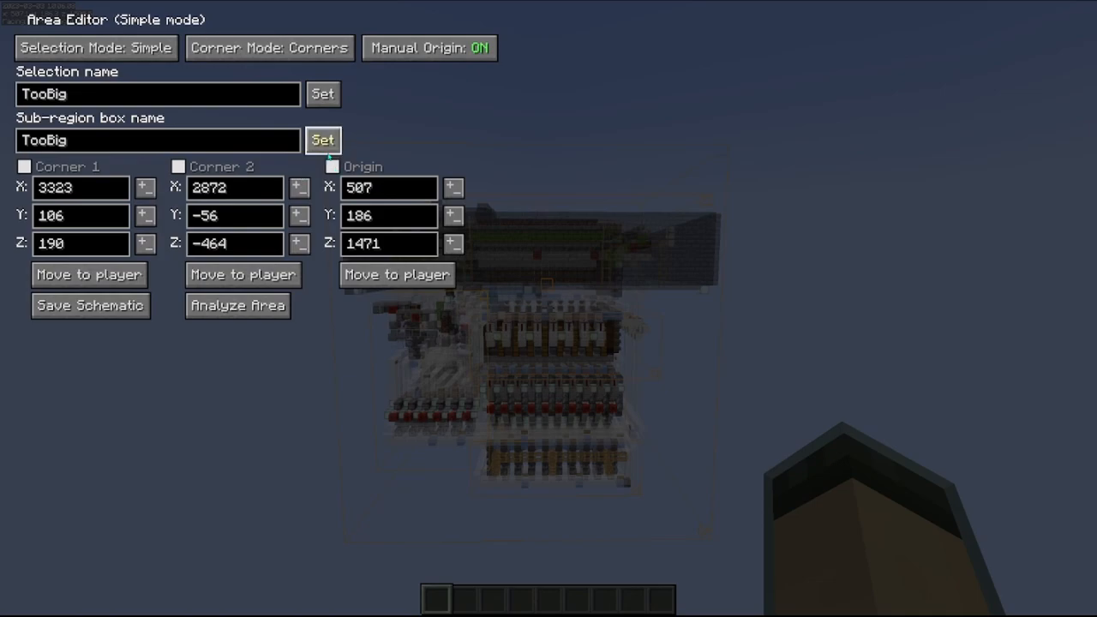
- Toggle Manual Origin off and on, then move TooBig's origin to the player's position
{"action": "left_click", "coordinate": [428, 47]}
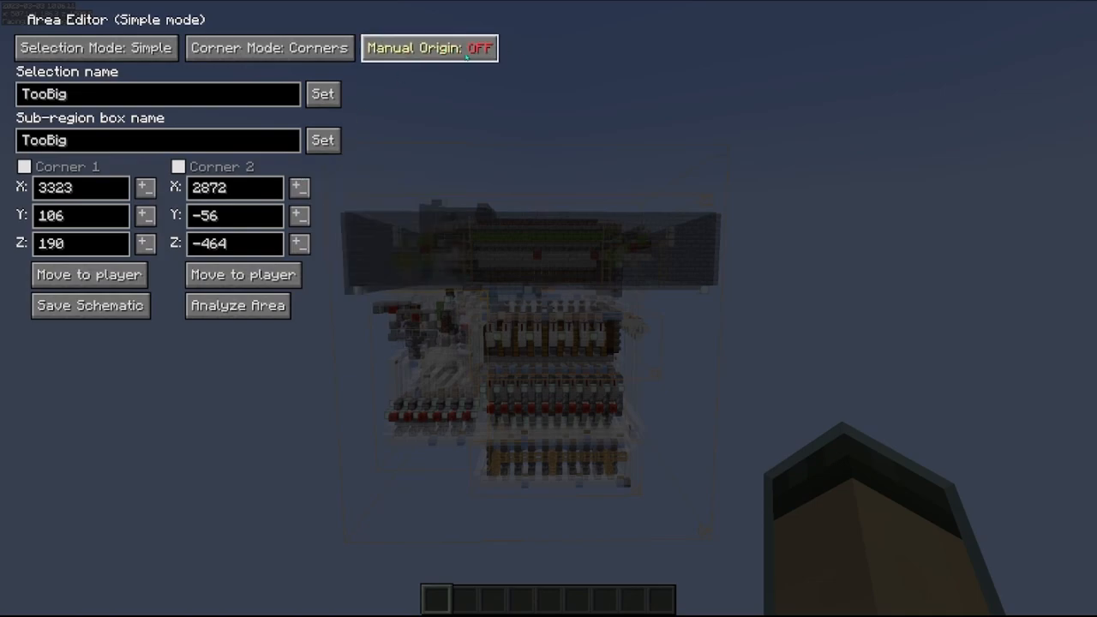
{"action": "left_click", "coordinate": [429, 48]}
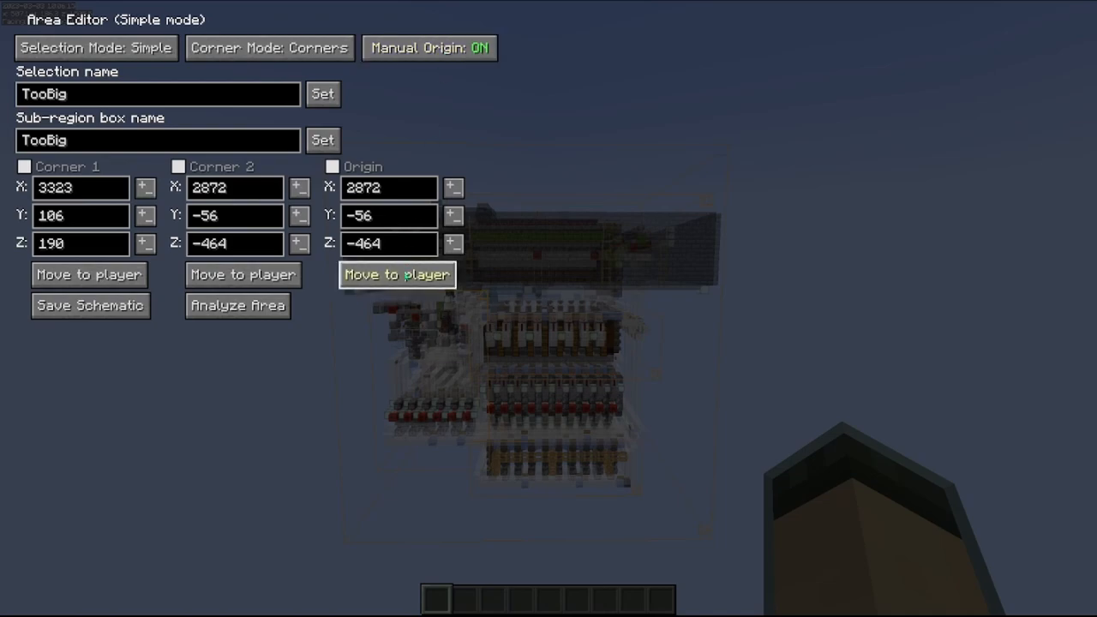
{"action": "left_click", "coordinate": [397, 274]}
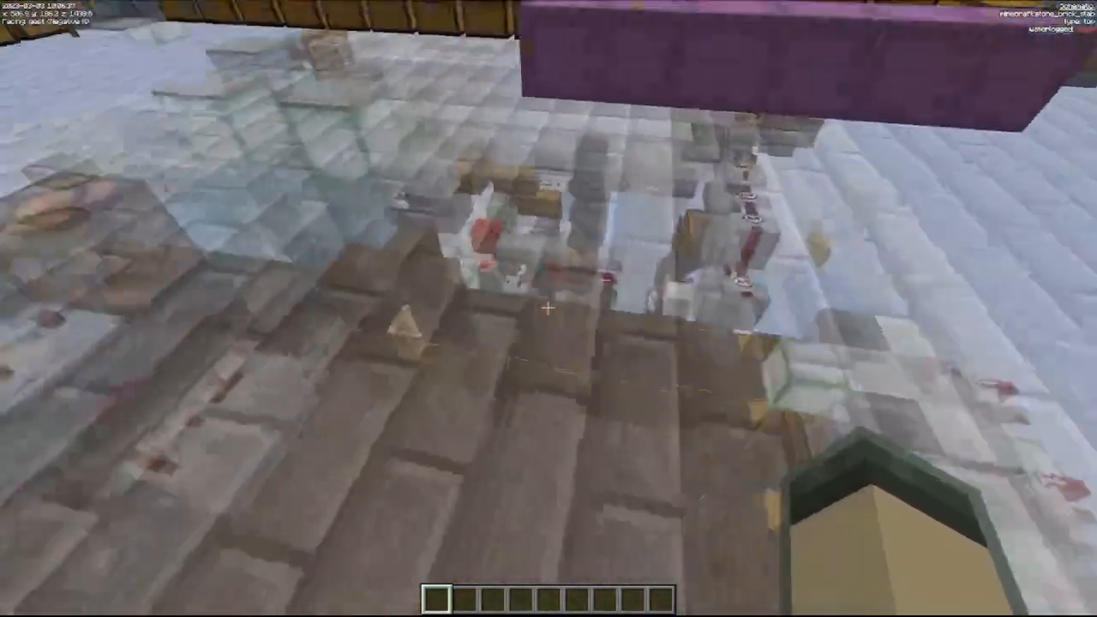
{"action": "mouse_move", "coordinate": [548, 309]}
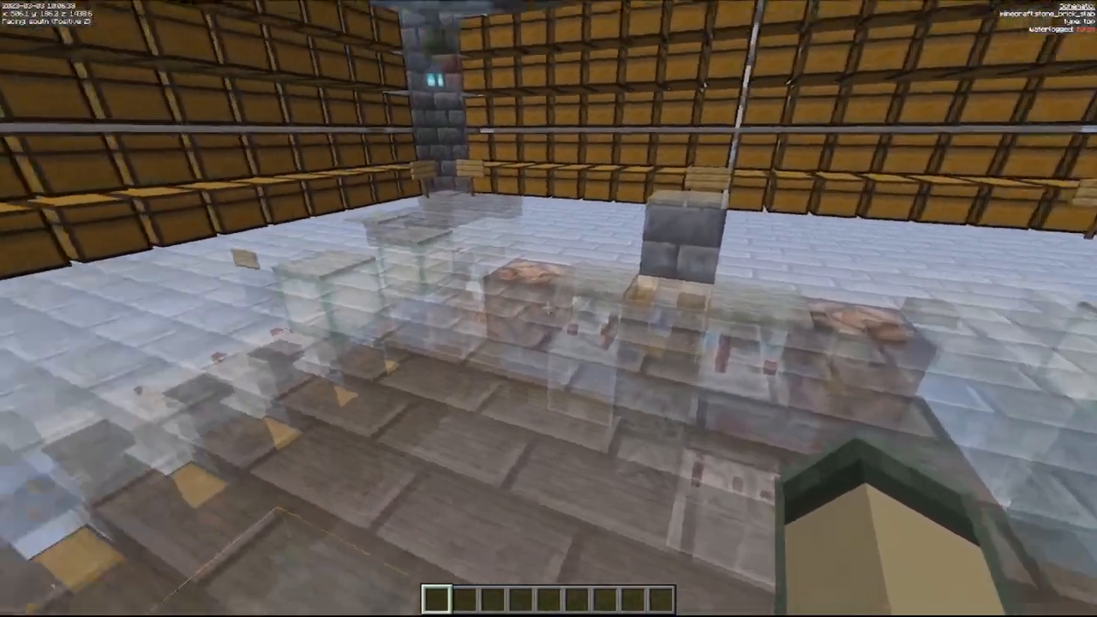
{"action": "mouse_move", "coordinate": [549, 308]}
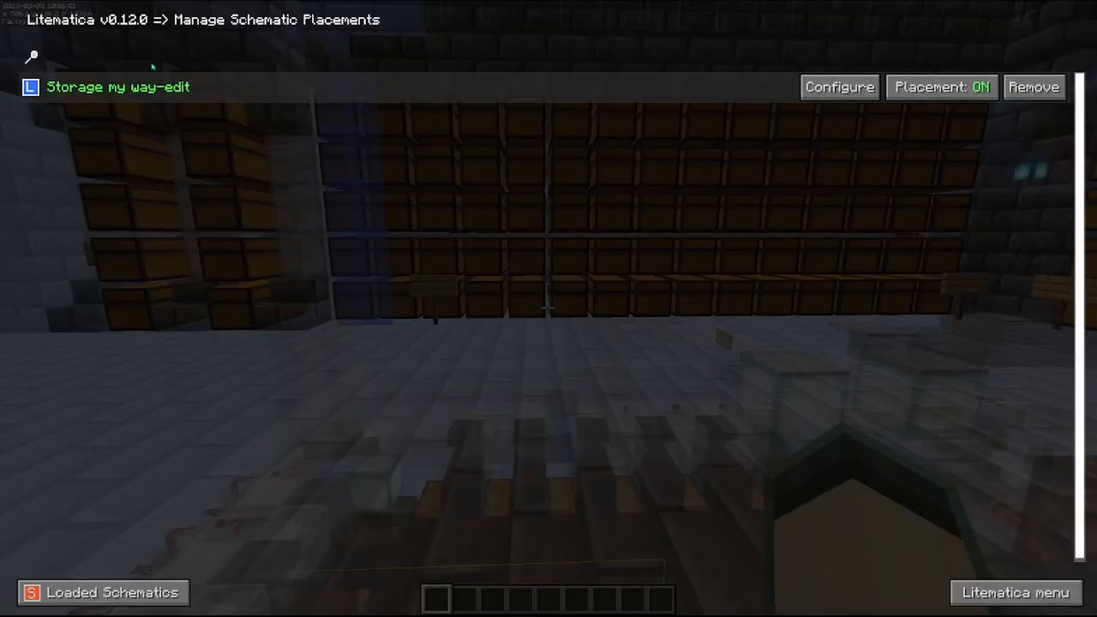
- Cycle Storage my way-edit's rotation through 180 back to NONE and leave its settings
{"action": "left_click", "coordinate": [838, 87]}
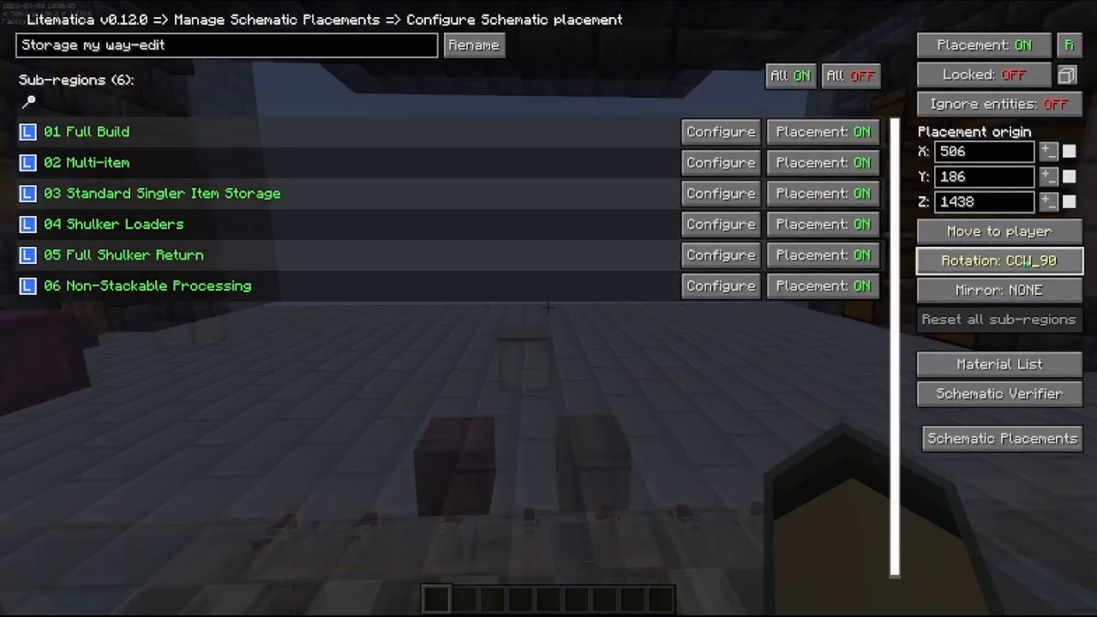
{"action": "left_click", "coordinate": [998, 261]}
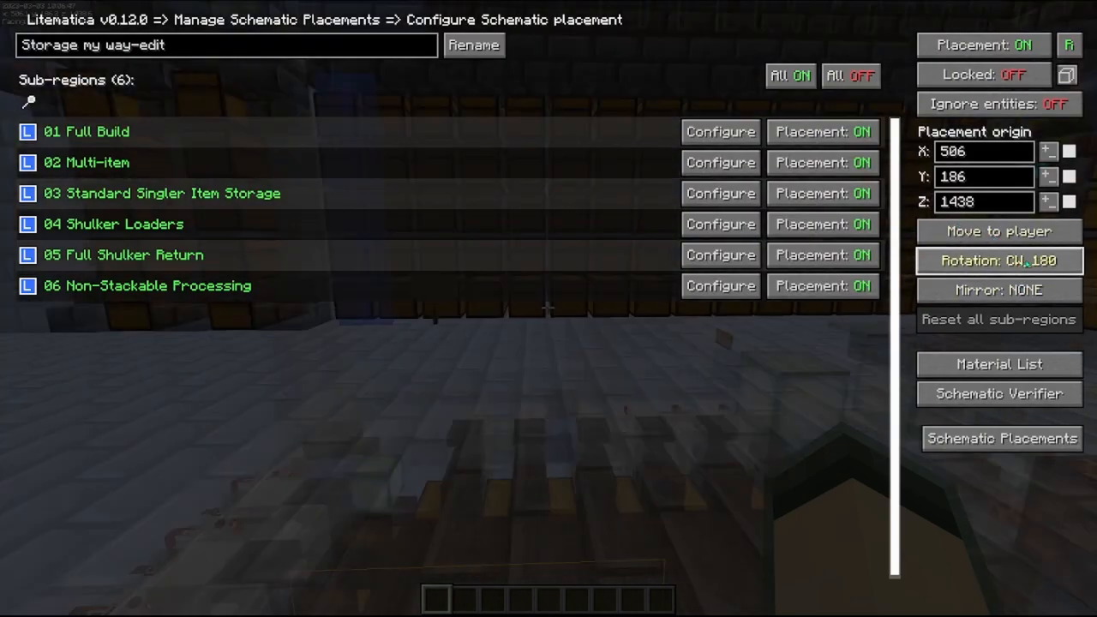
{"action": "left_click", "coordinate": [999, 260]}
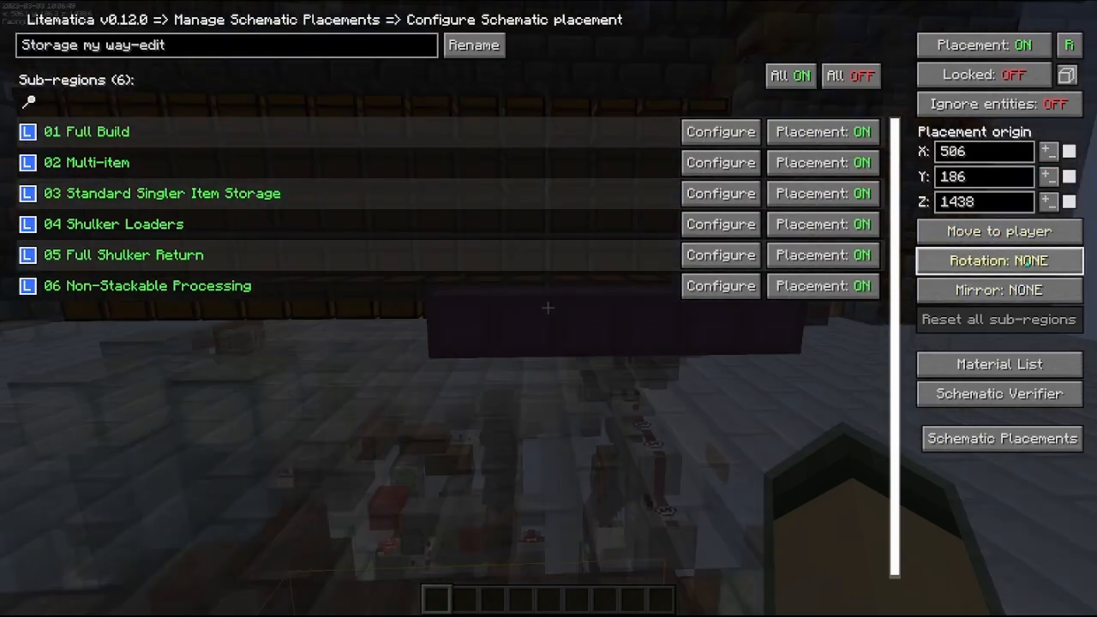
{"action": "key", "text": "Escape"}
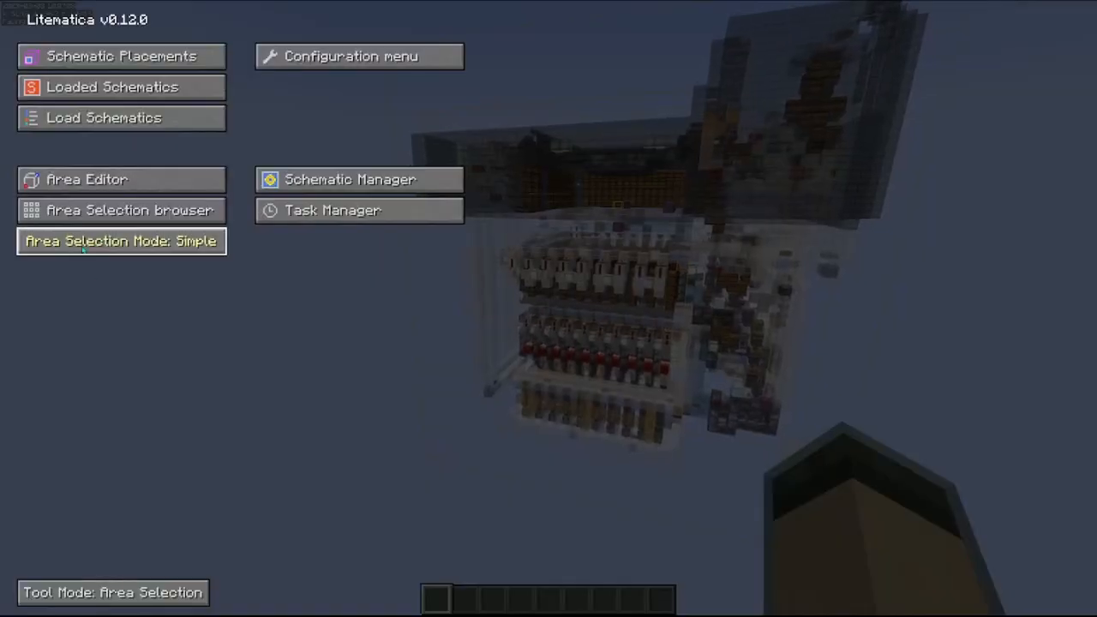
- Switch Area Selection Mode to Normal and create the new selection dsxfg
{"action": "left_click", "coordinate": [121, 240]}
{"action": "type", "text": "dsxfg"}
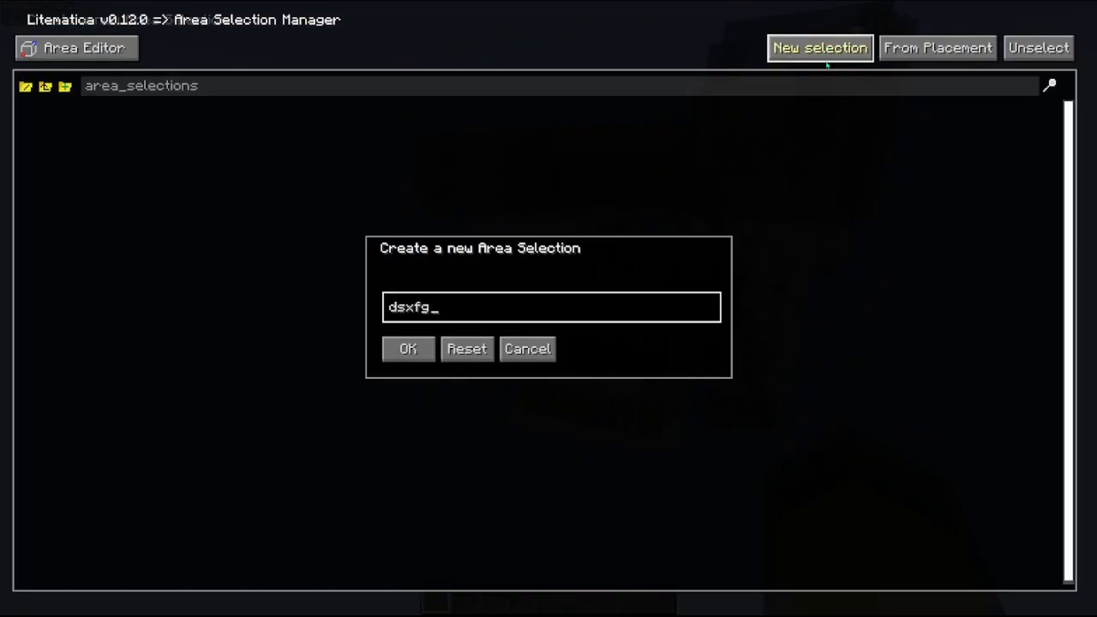
{"action": "left_click", "coordinate": [408, 349]}
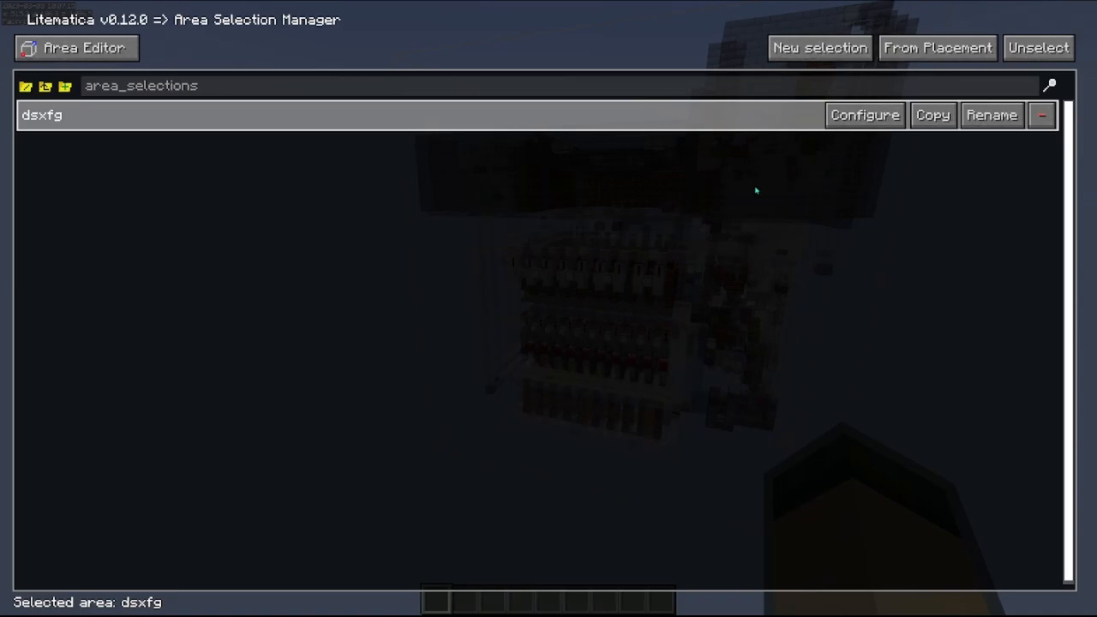
{"action": "key", "text": "Escape"}
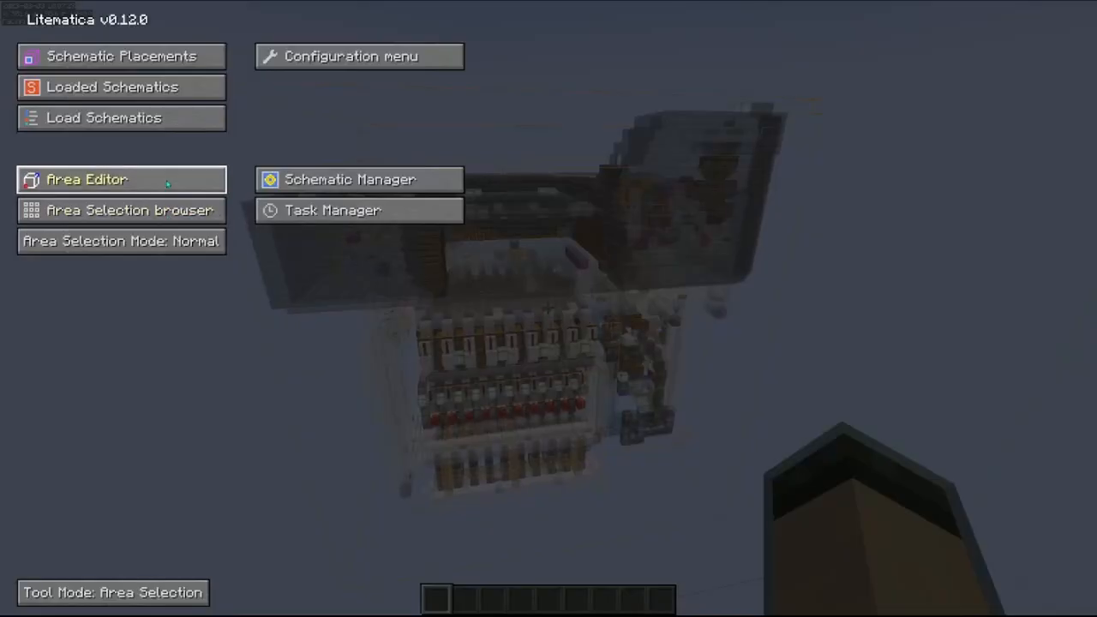
- Enable Manual Origin for dsxfg and move its origin to the player at 501, 195, 1480
{"action": "left_click", "coordinate": [87, 179]}
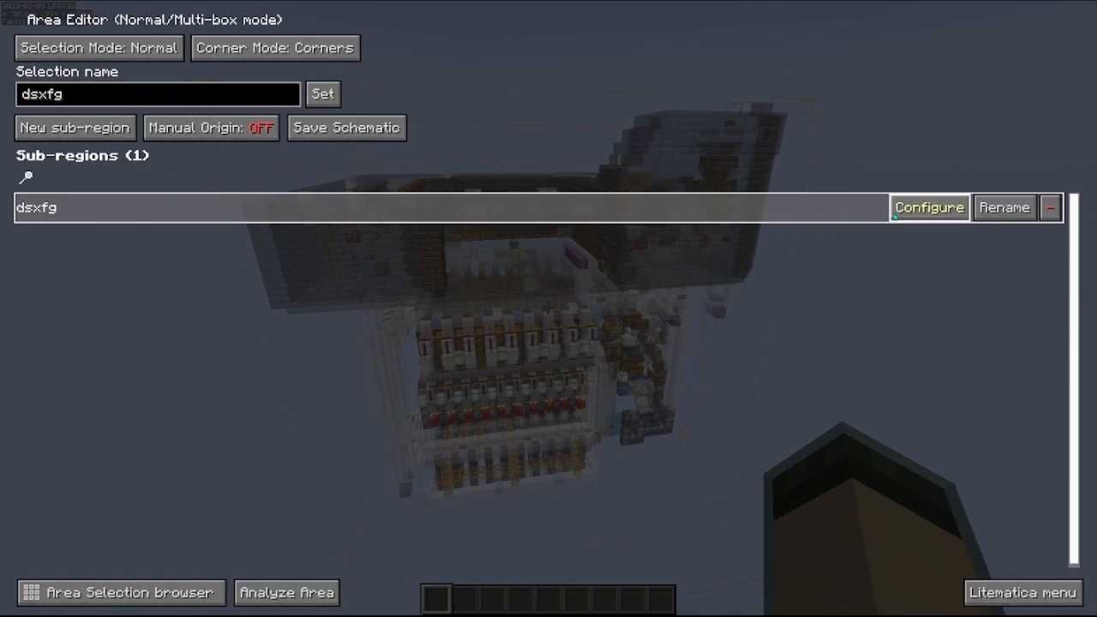
{"action": "left_click", "coordinate": [928, 207]}
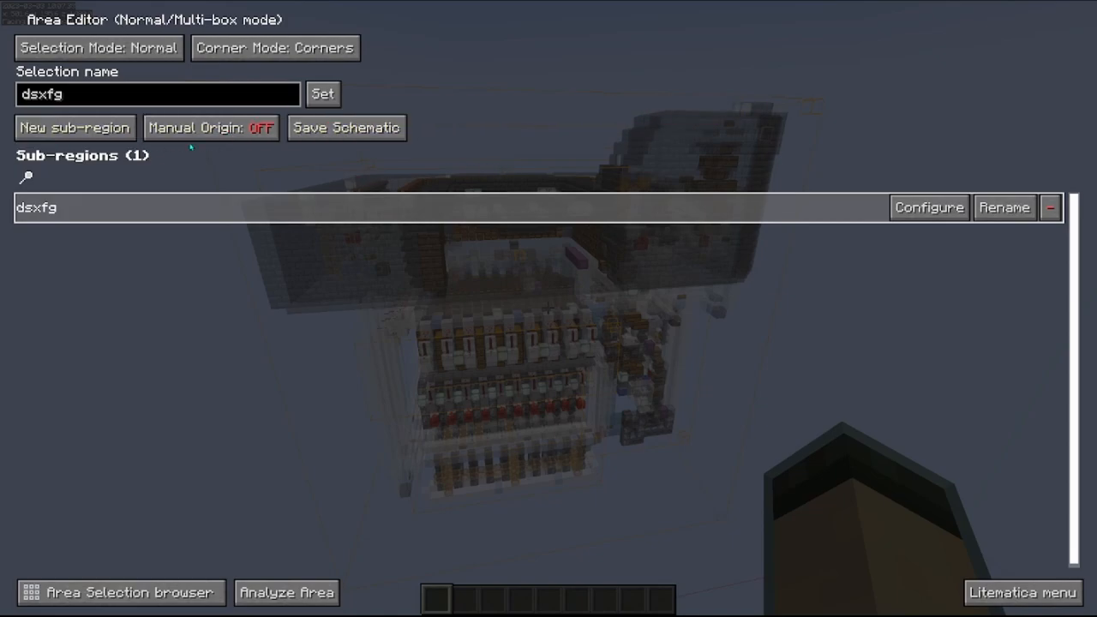
{"action": "left_click", "coordinate": [211, 127]}
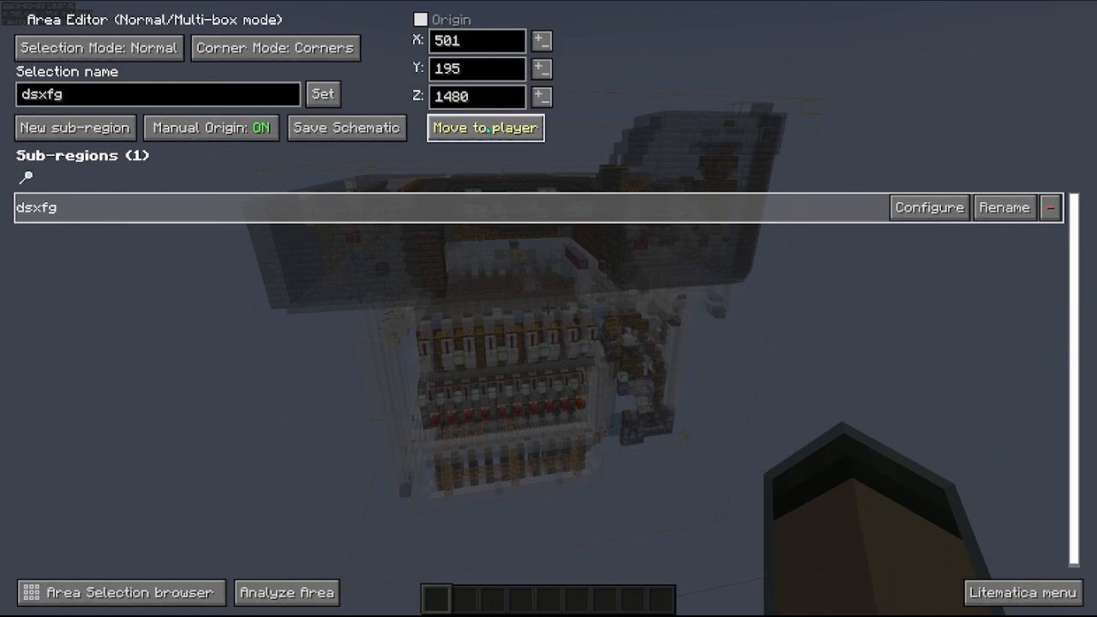
{"action": "left_click", "coordinate": [485, 127]}
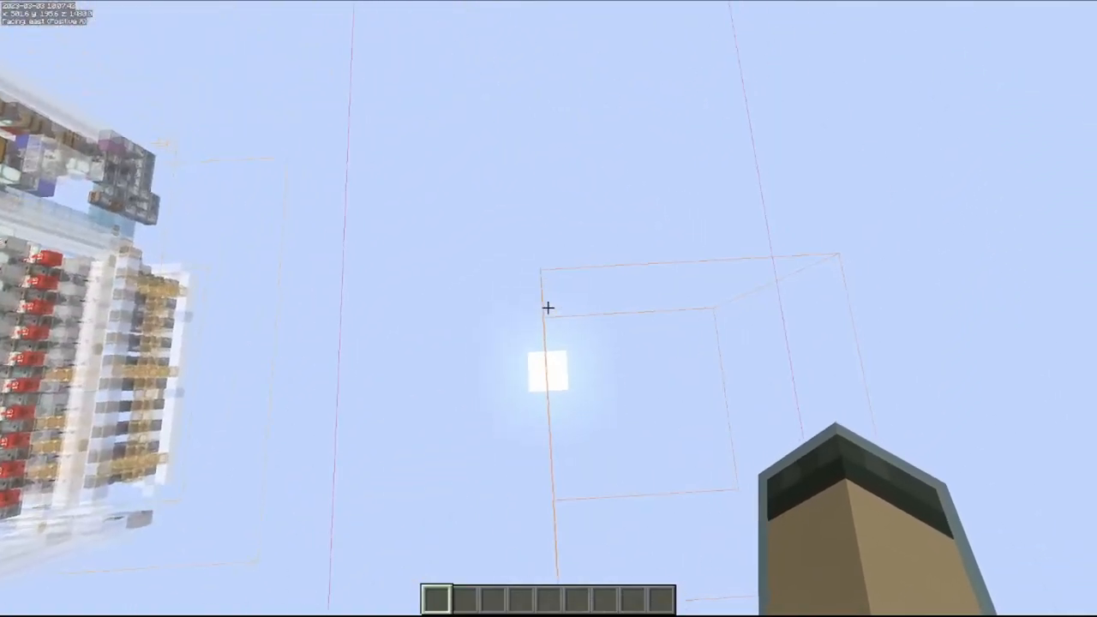